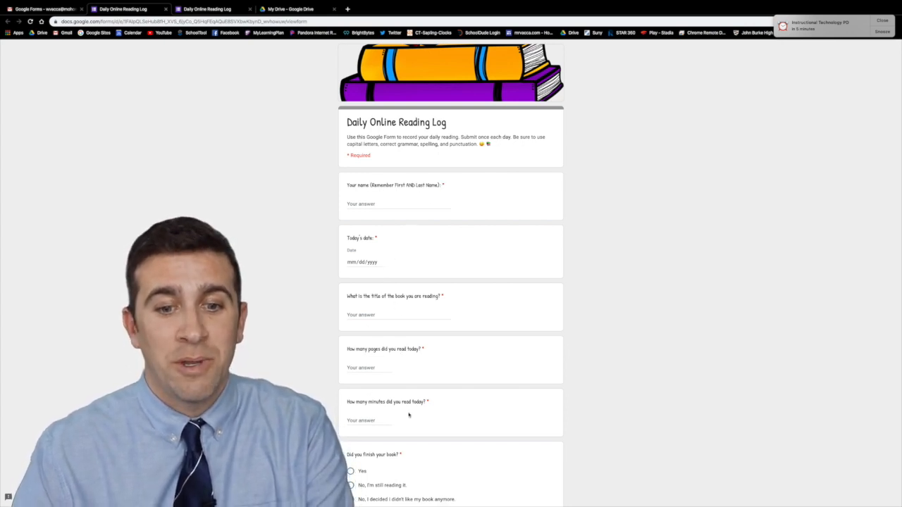
Step: Go from the Google homepage to Google Forms via the Google apps grid
scroll("down", 3)
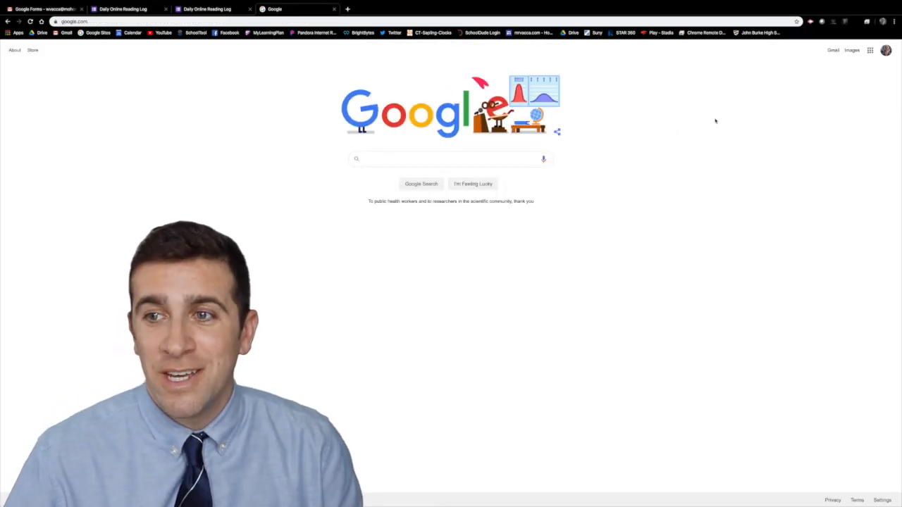
left_click(871, 51)
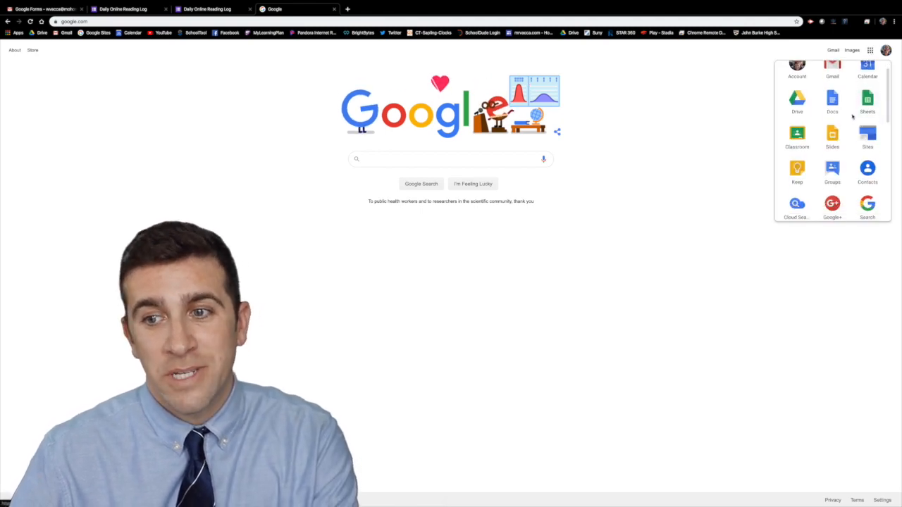
scroll("down", 3)
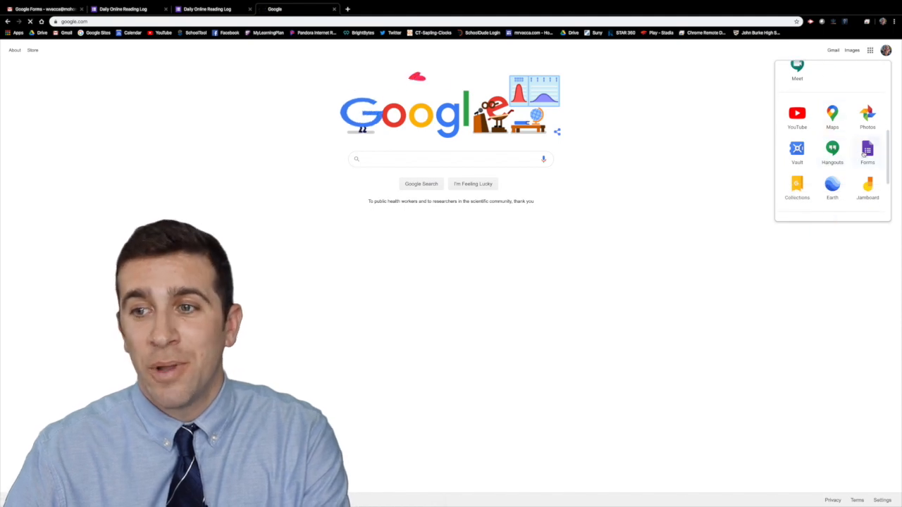
left_click(868, 149)
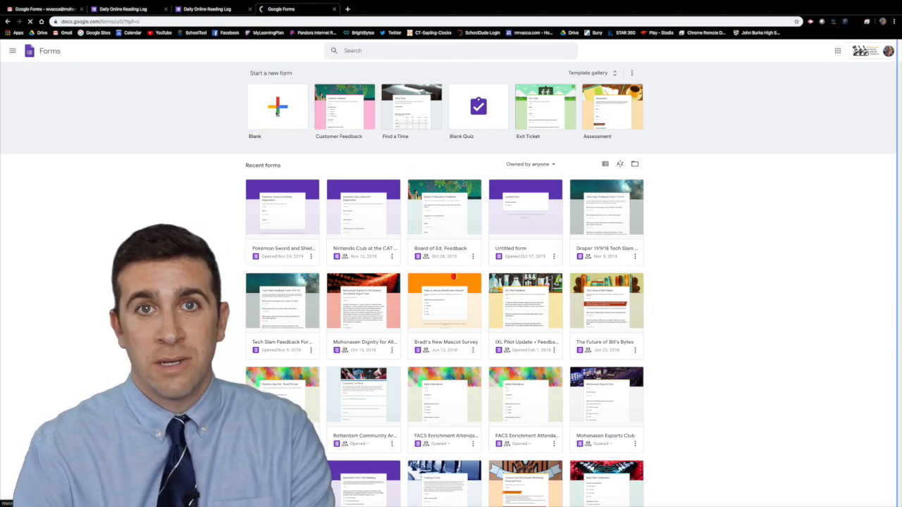
Step: Start a new blank form and title it 'Test Reading Form'
left_click(277, 107)
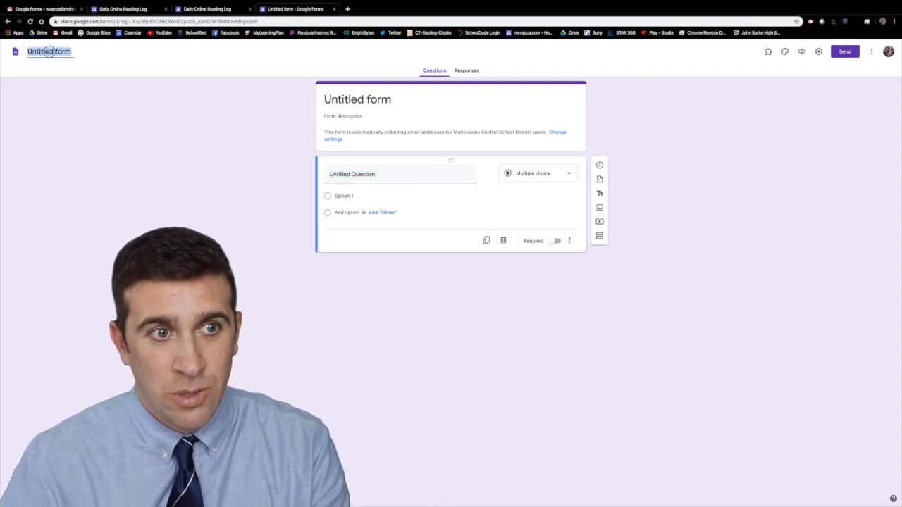
type("Test")
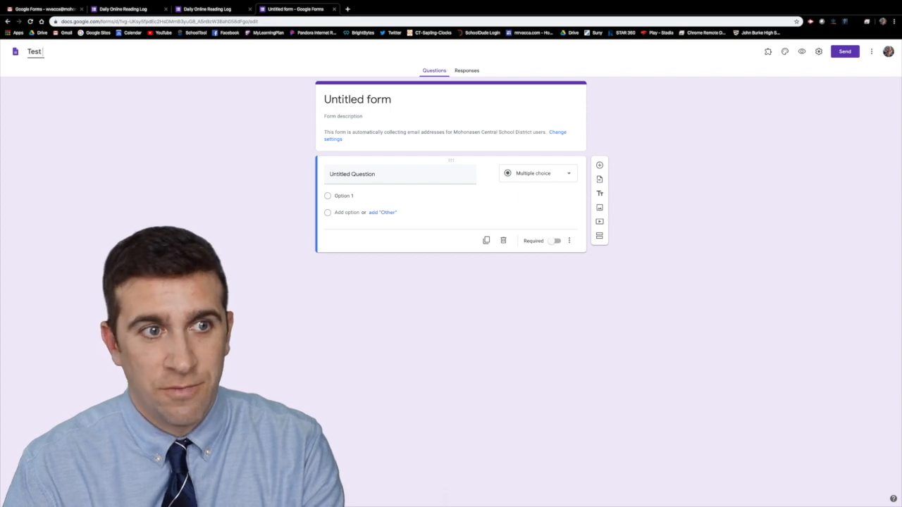
type("Test Reading Form")
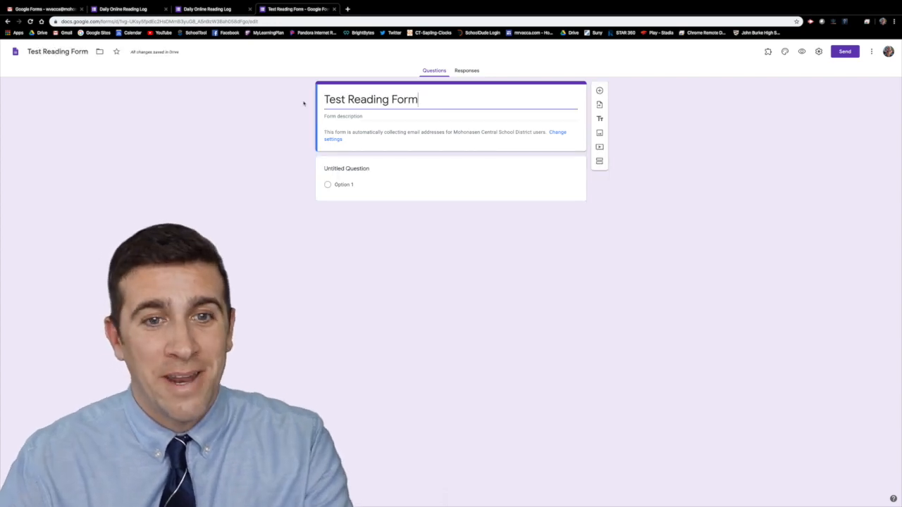
mouse_move(231, 94)
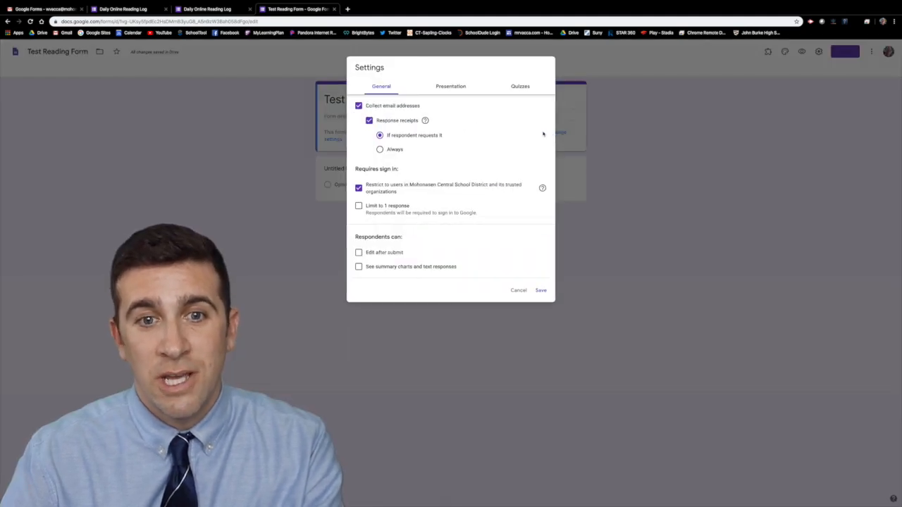
Step: Toggle Collect email addresses off and back on, then leave Settings with it still on
left_click(358, 106)
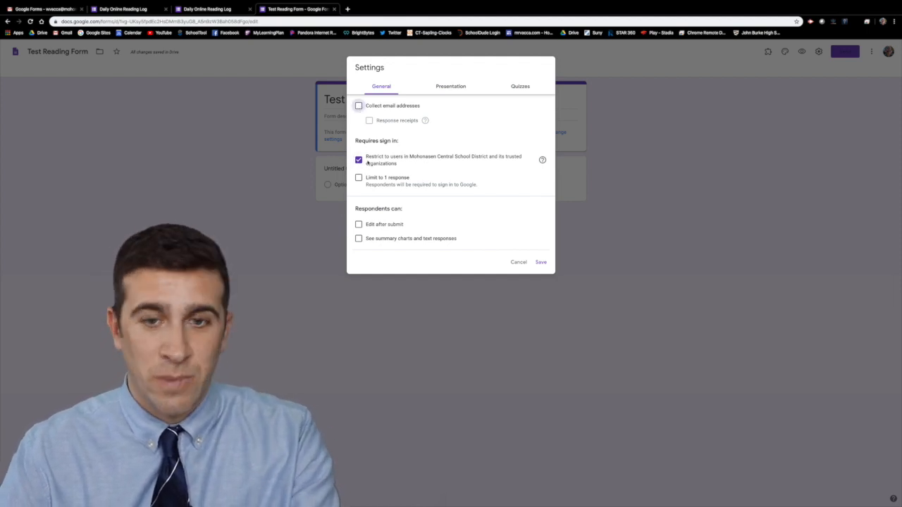
left_click(359, 106)
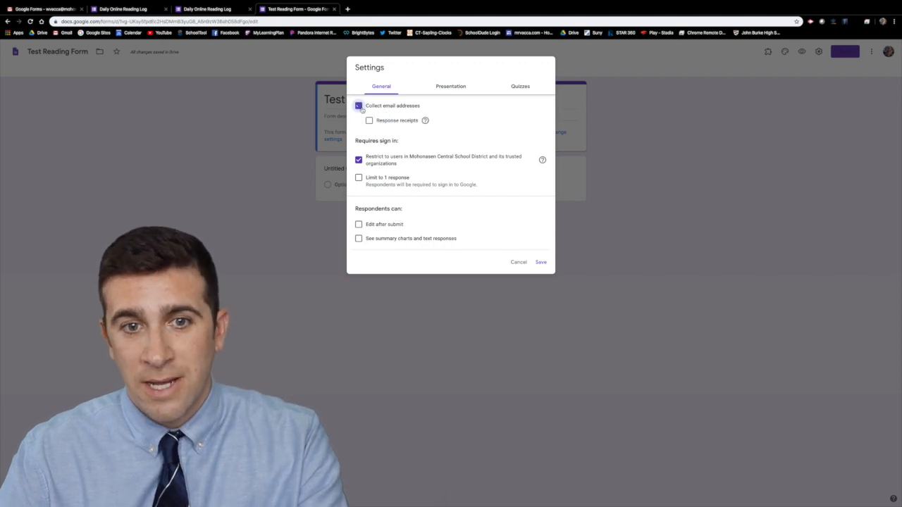
left_click(541, 260)
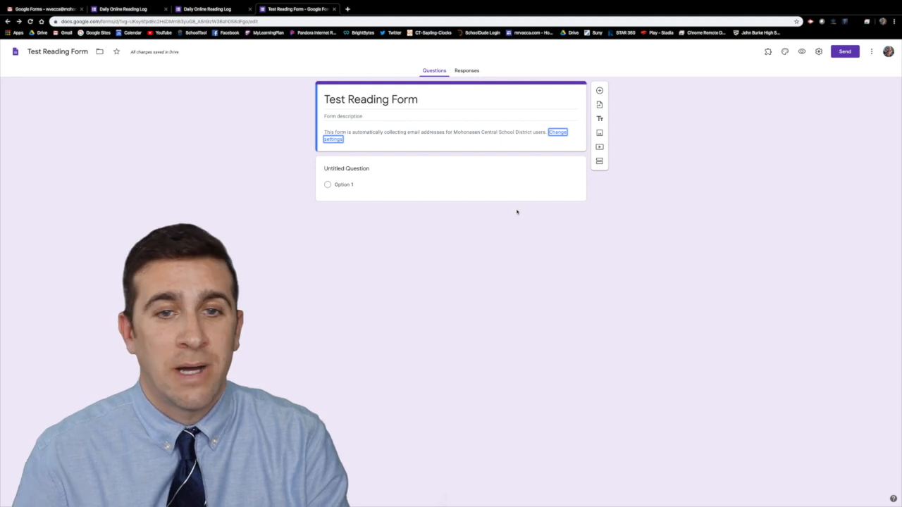
mouse_move(423, 171)
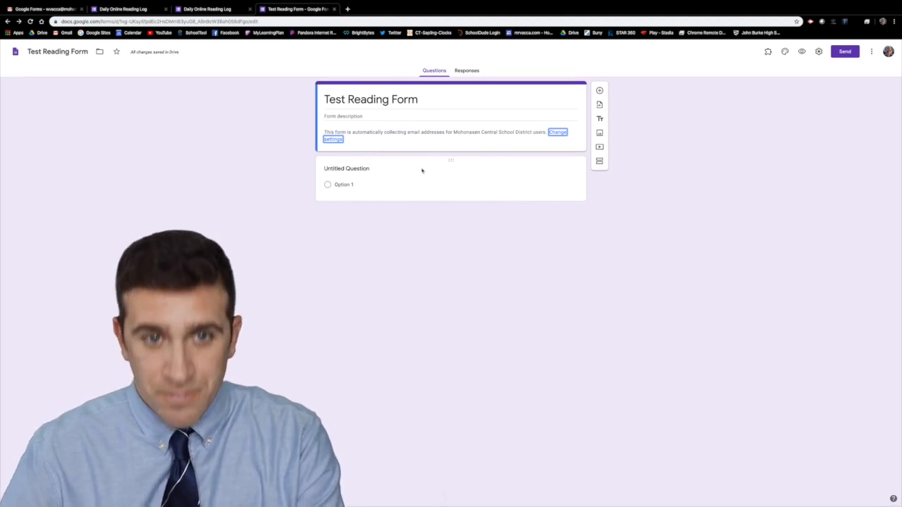
Step: Make the first question a short-answer 'What is your favorite book?', toggling Required on then off
left_click(346, 169)
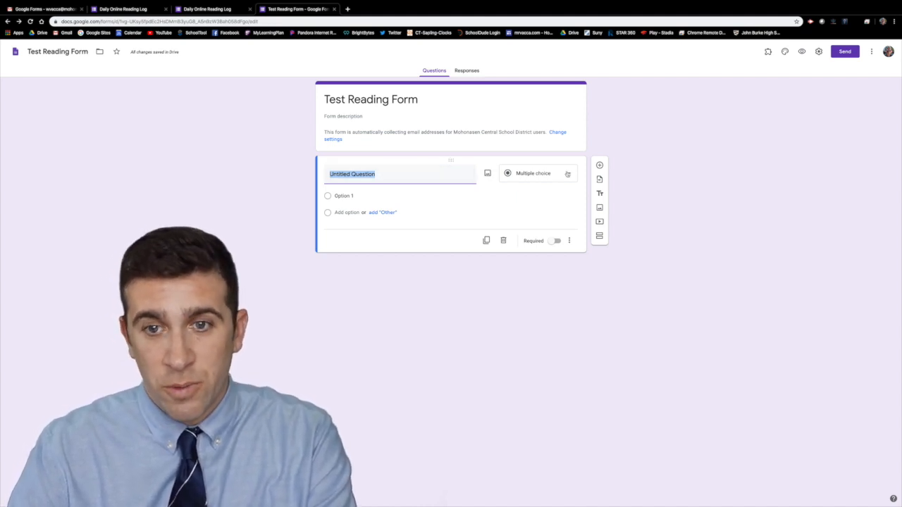
left_click(538, 172)
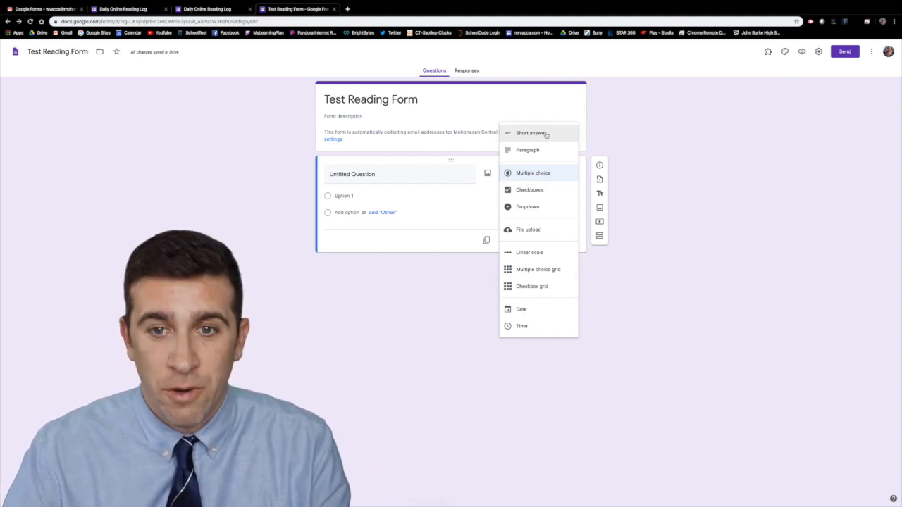
mouse_move(528, 150)
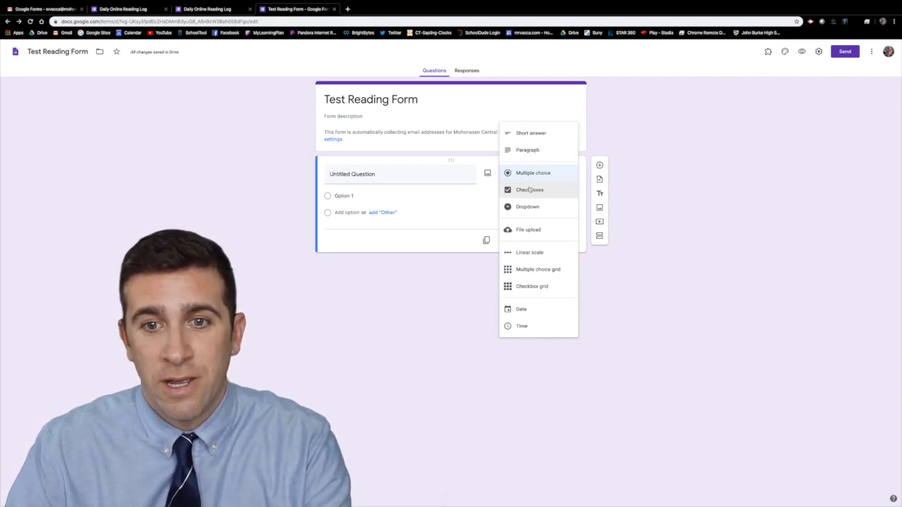
left_click(530, 133)
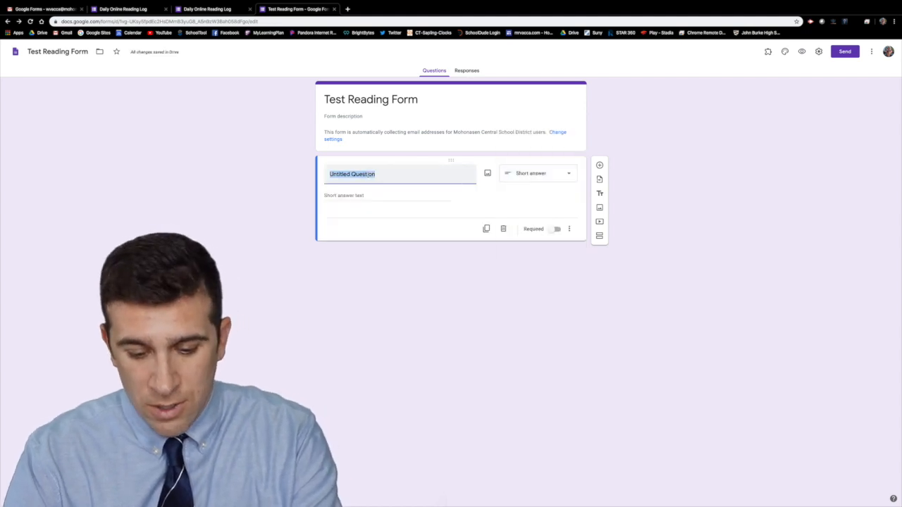
type("What is your favorite b")
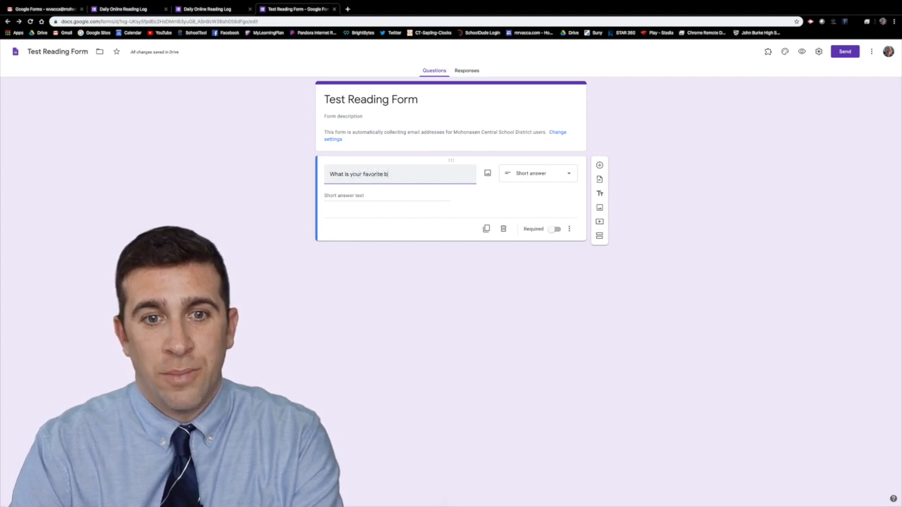
type("ook?")
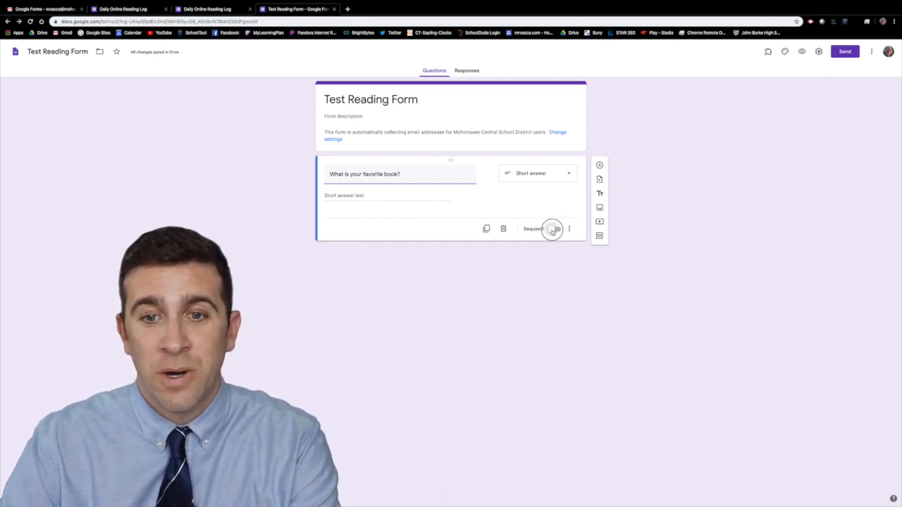
left_click(555, 229)
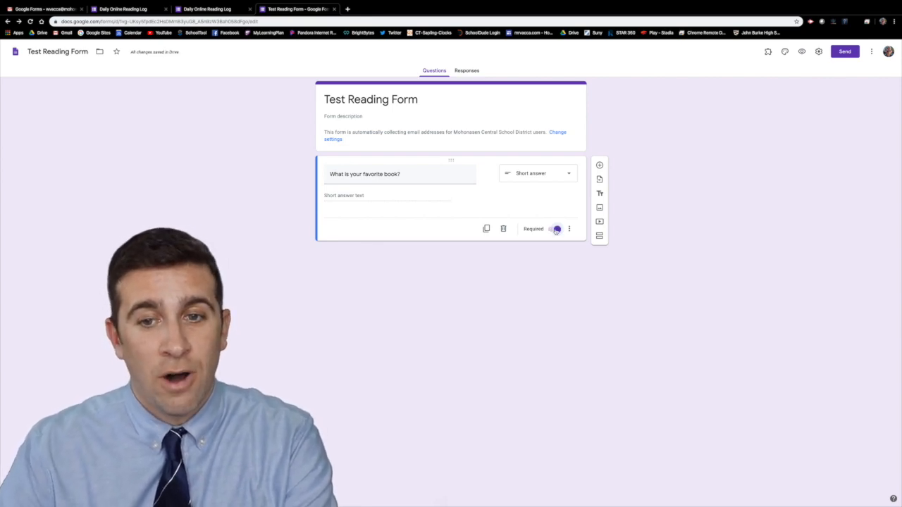
left_click(555, 229)
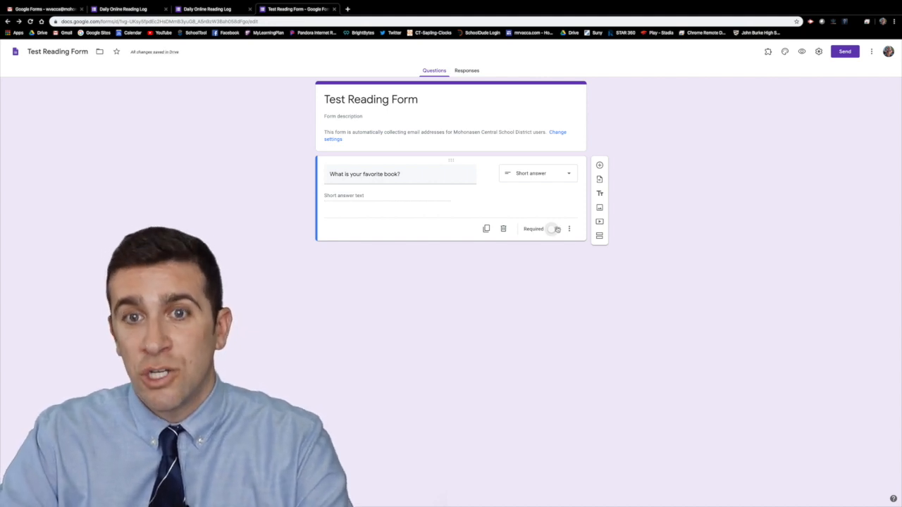
mouse_move(601, 165)
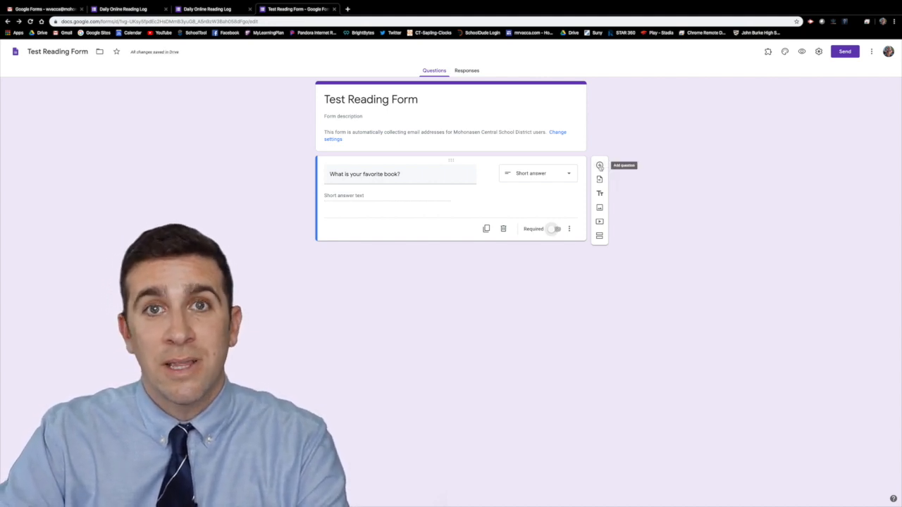
Step: Add multiple-choice 'What is your favorite genre' with Horror, Fantasy, Autobiography and an Other choice
left_click(601, 166)
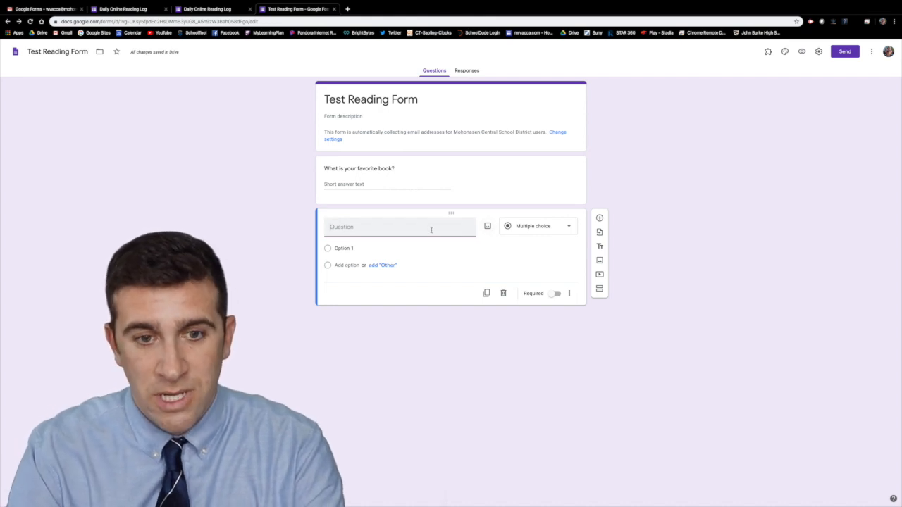
type("What is your favorite genre")
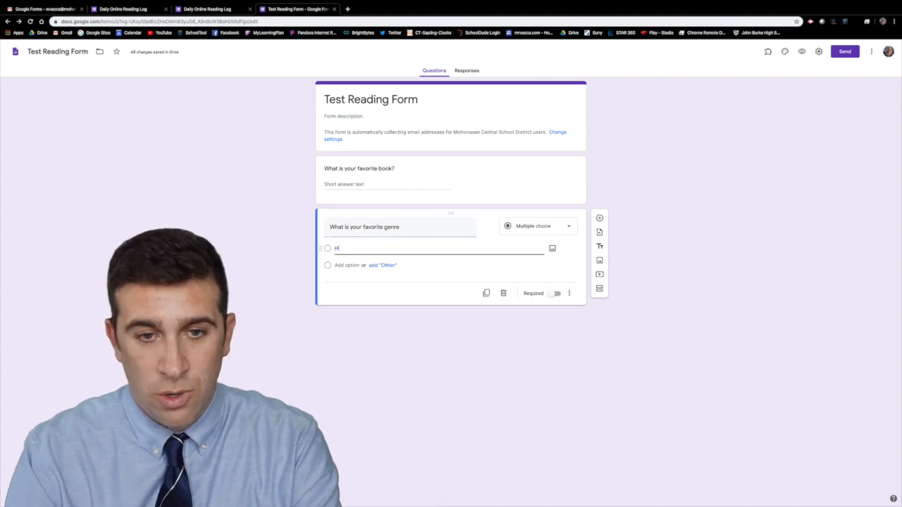
type("orror")
type("Autobiography")
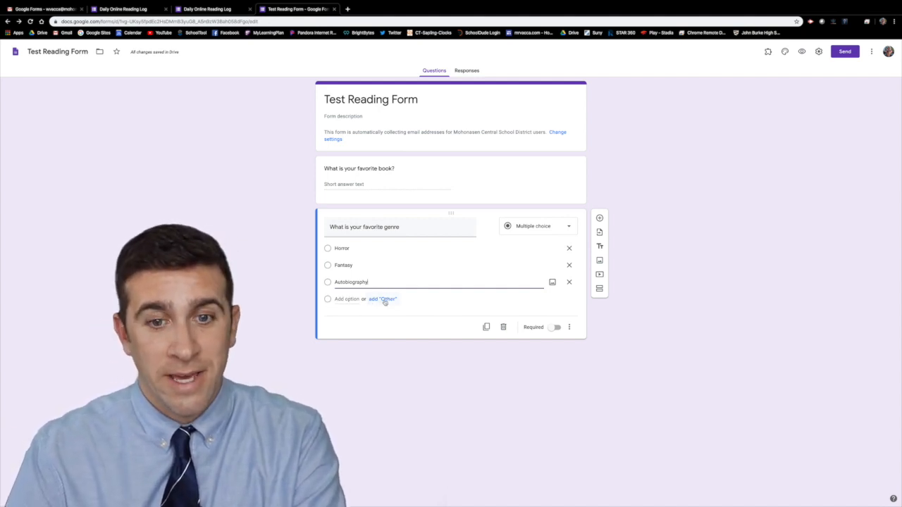
left_click(383, 299)
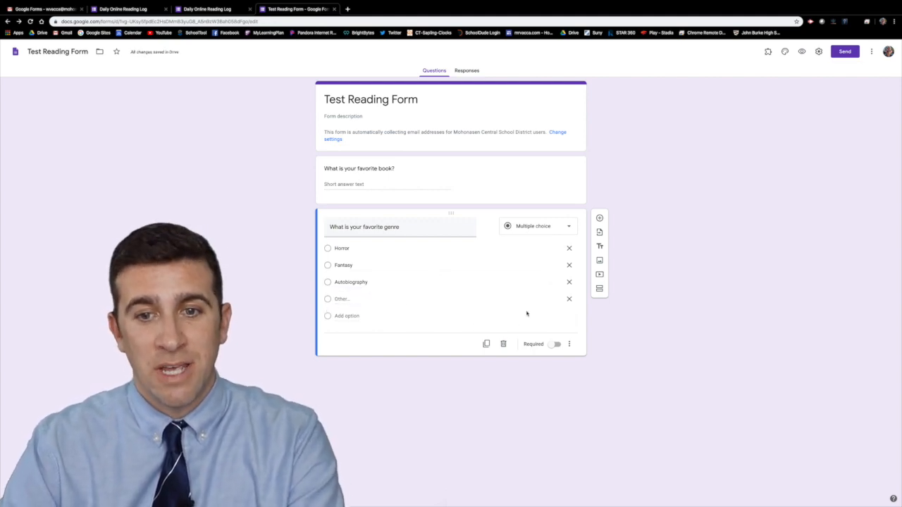
mouse_move(476, 313)
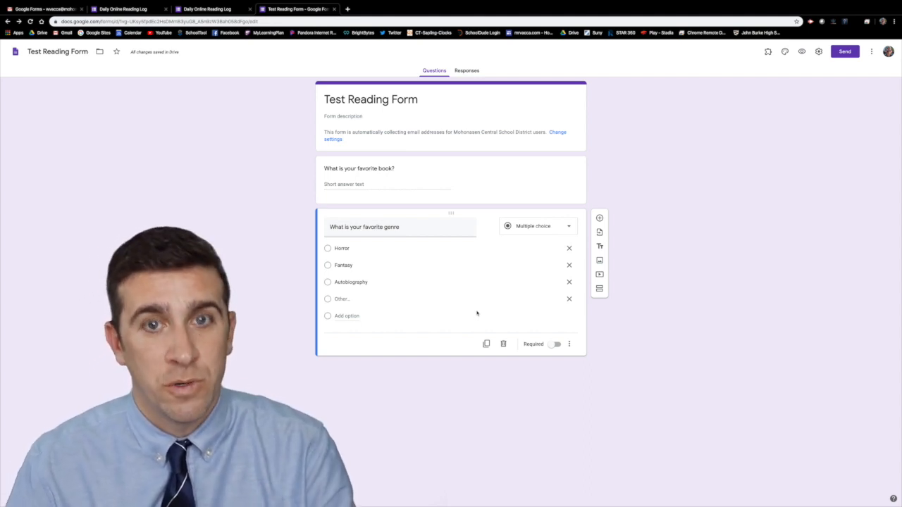
mouse_move(487, 344)
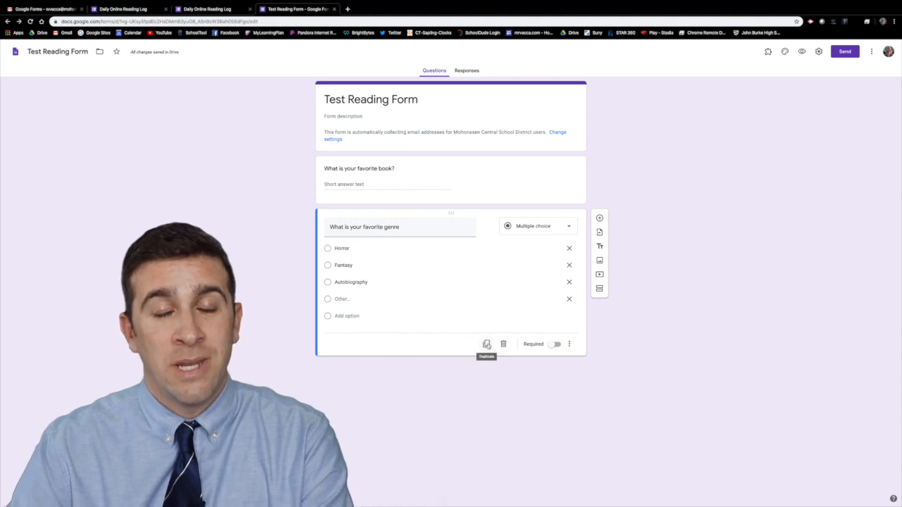
Step: Duplicate the genre question and begin rewording the copy toward 'least favorite'
left_click(487, 344)
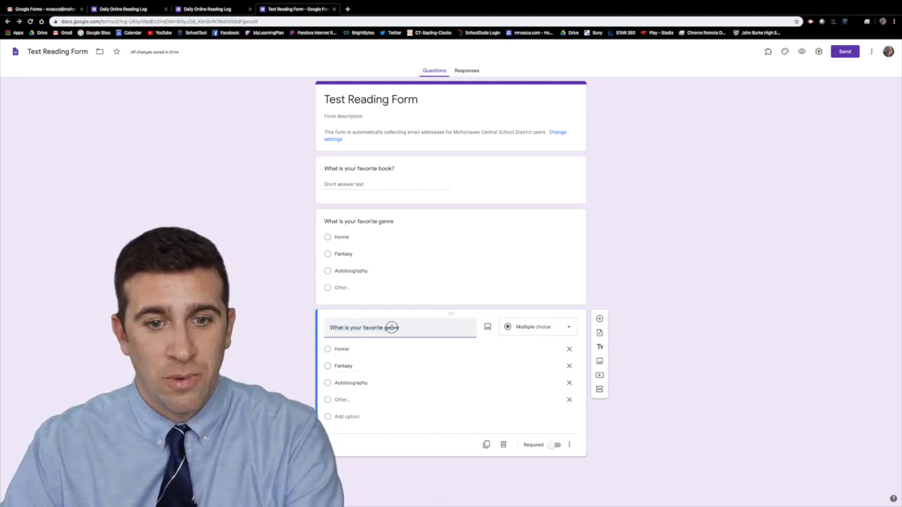
type("lea")
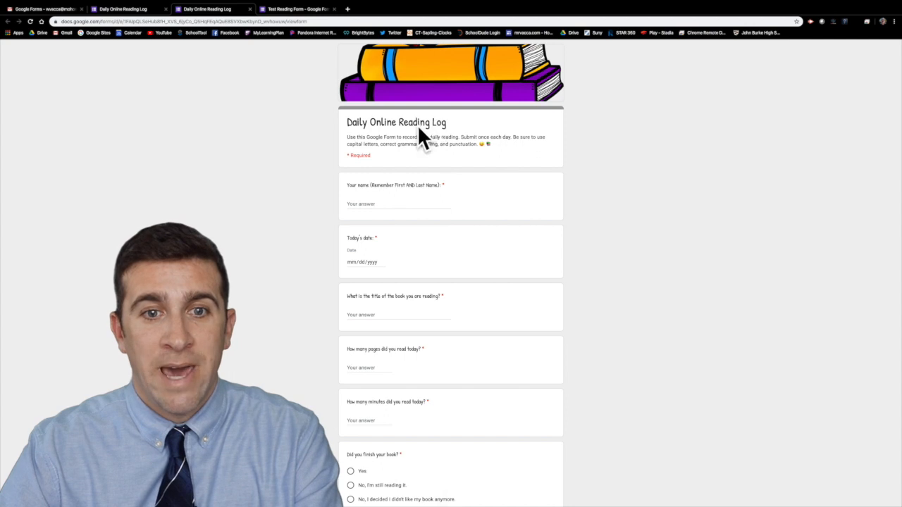
mouse_move(392, 310)
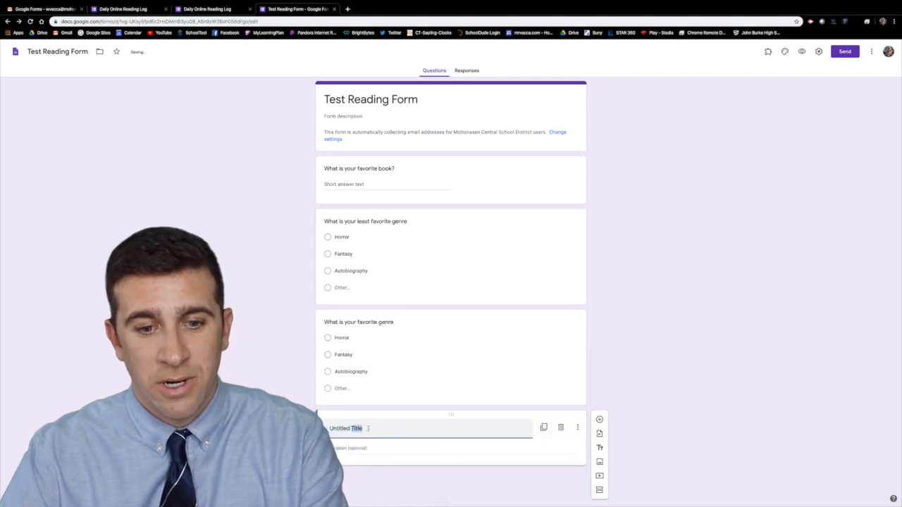
Step: Replace the new title block's placeholder with 'Math Questions'
double_click(345, 429)
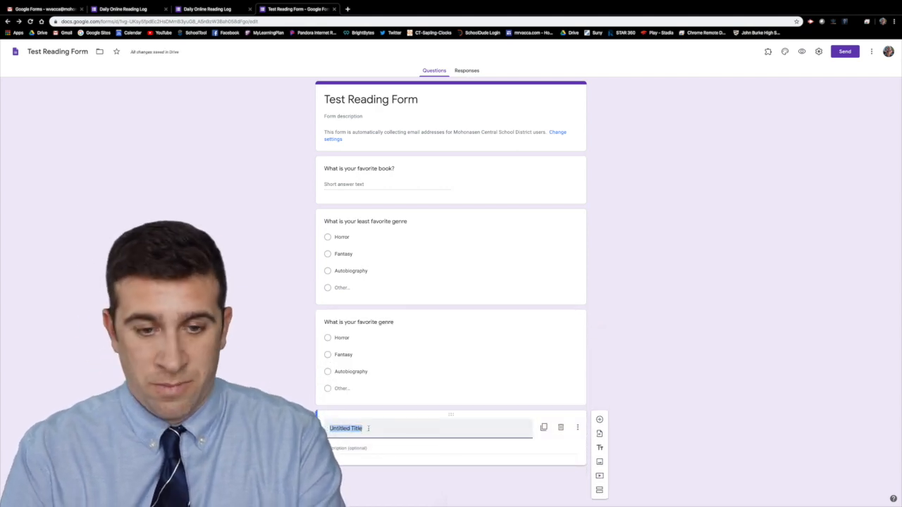
type("Math Questions")
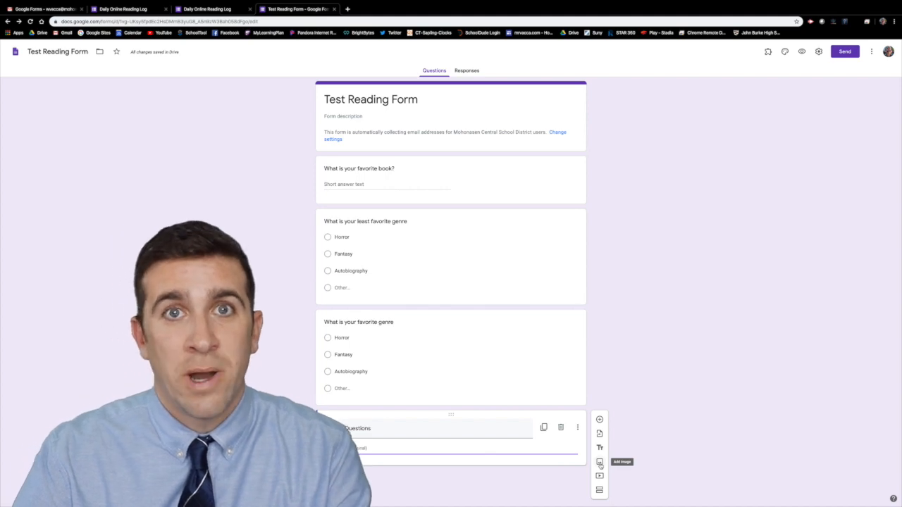
type("Math Questions")
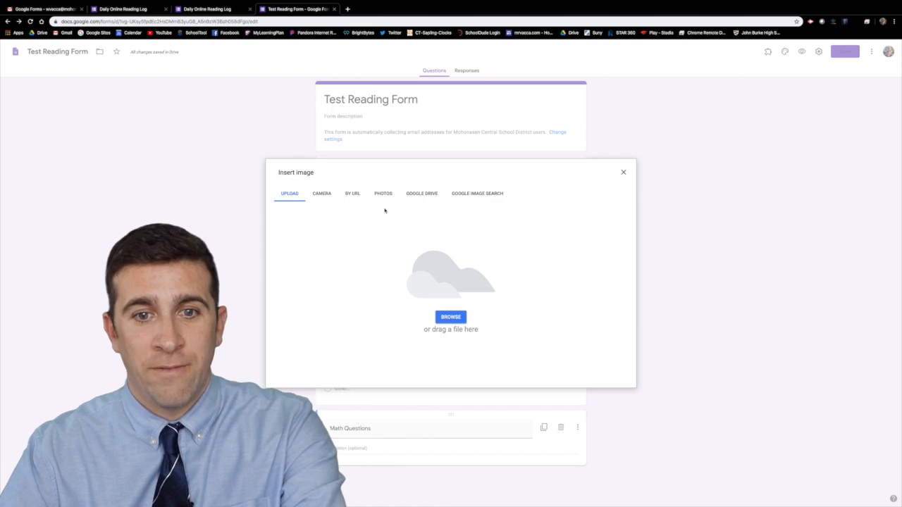
Step: Insert a New York City sunset skyline photo from Google Image Search and title it 'NYC'
left_click(422, 193)
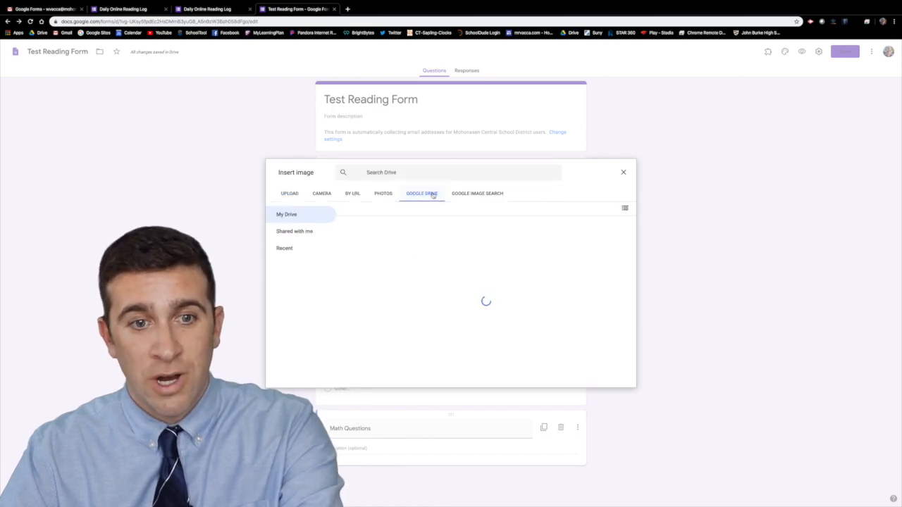
left_click(477, 193)
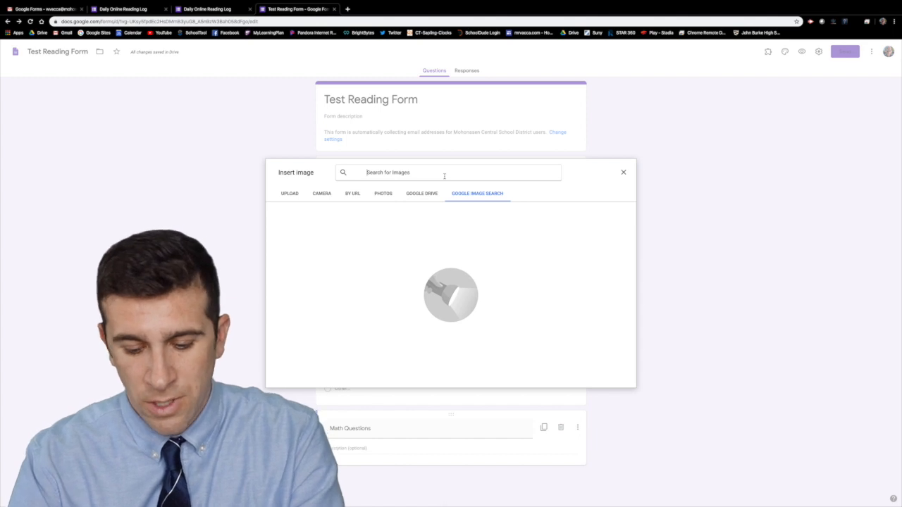
type("New York City")
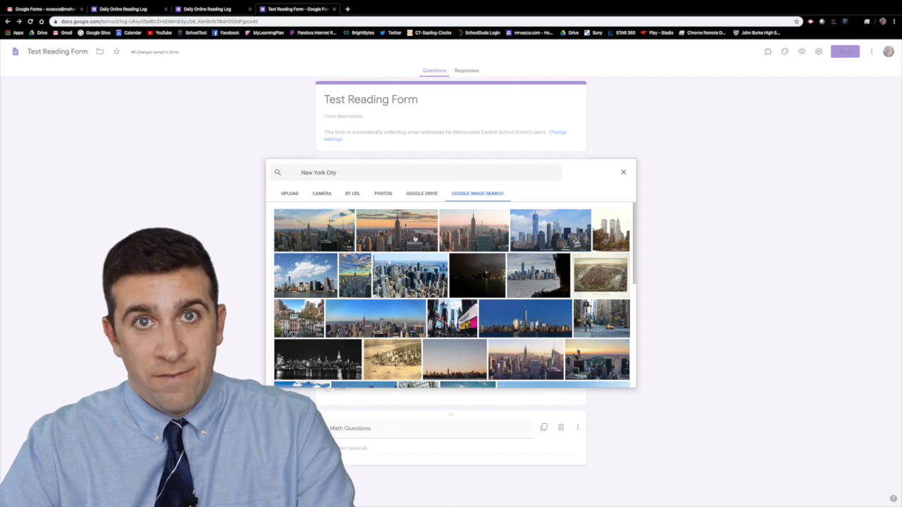
left_click(396, 231)
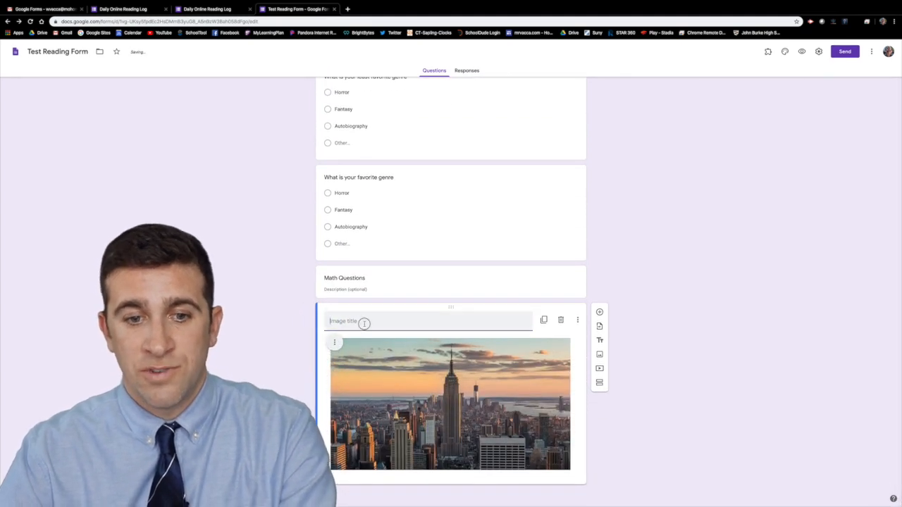
scroll("down", 3)
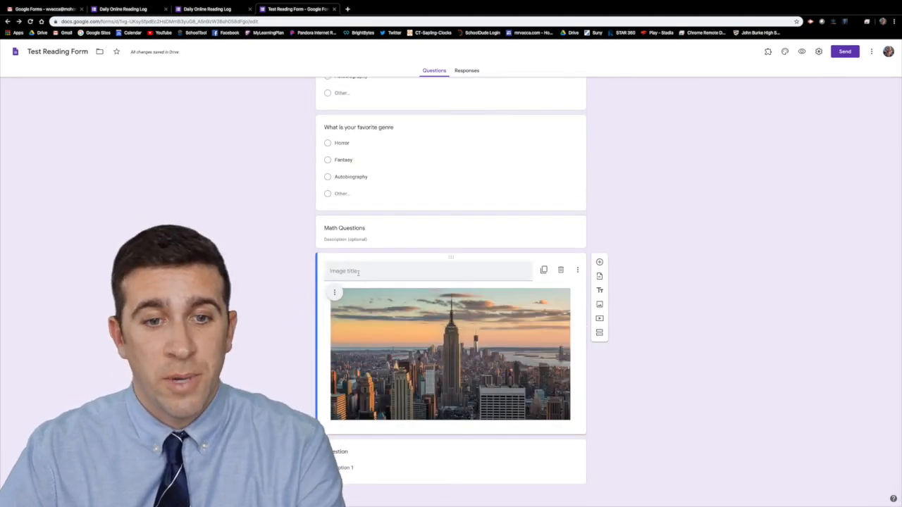
type("NYC")
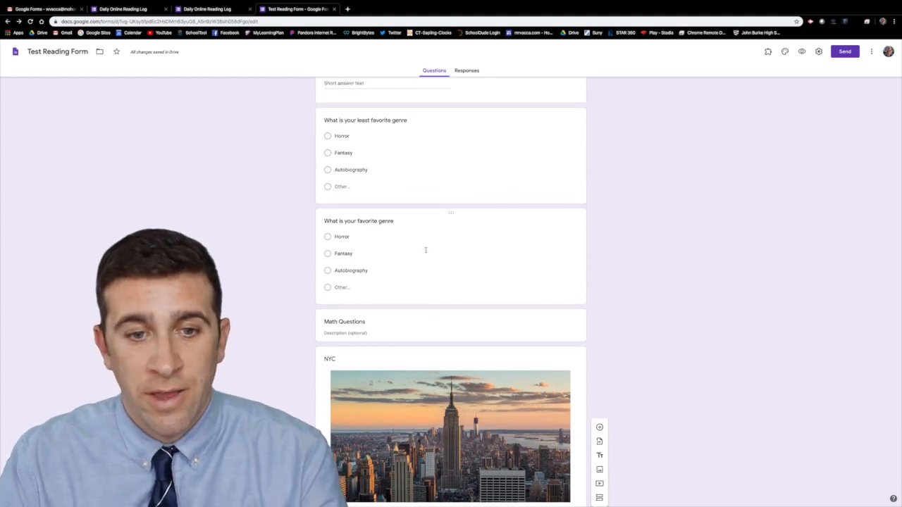
Step: Delete the 'What is your favorite genre' question, keeping the least favorite one
left_click(359, 220)
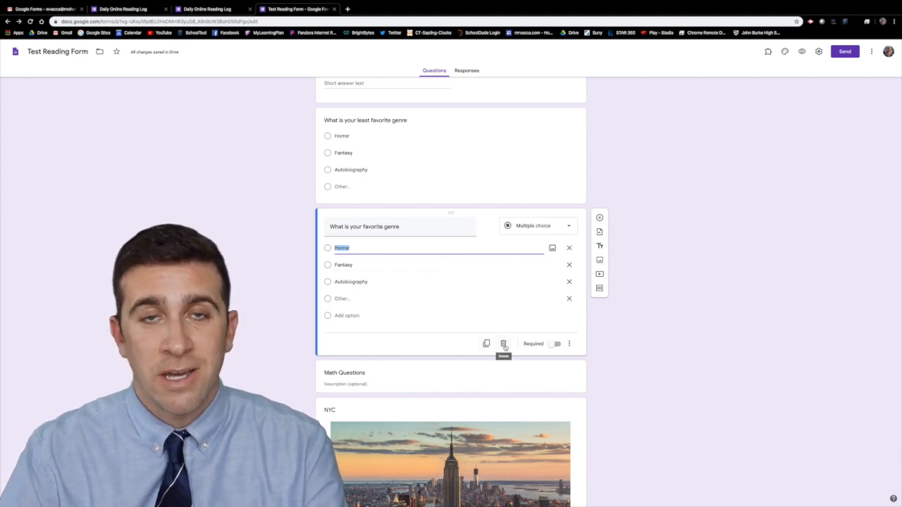
left_click(503, 344)
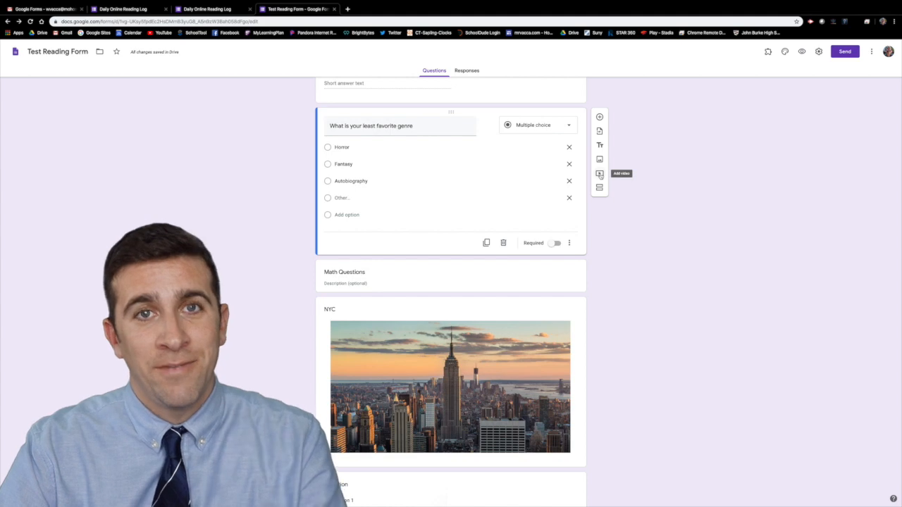
Step: Search YouTube for 'Mr. Vacca' and insert the Jamboard beginners guide video
left_click(599, 174)
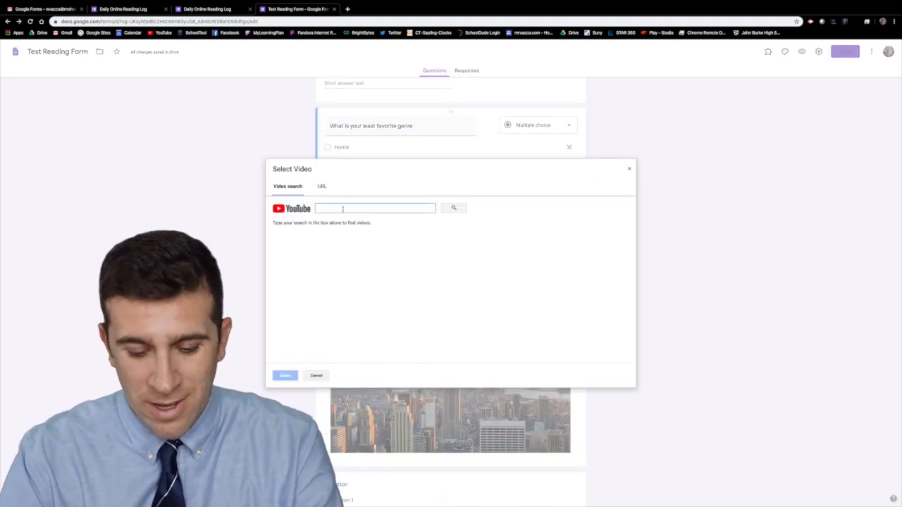
type("Mr. Vacca")
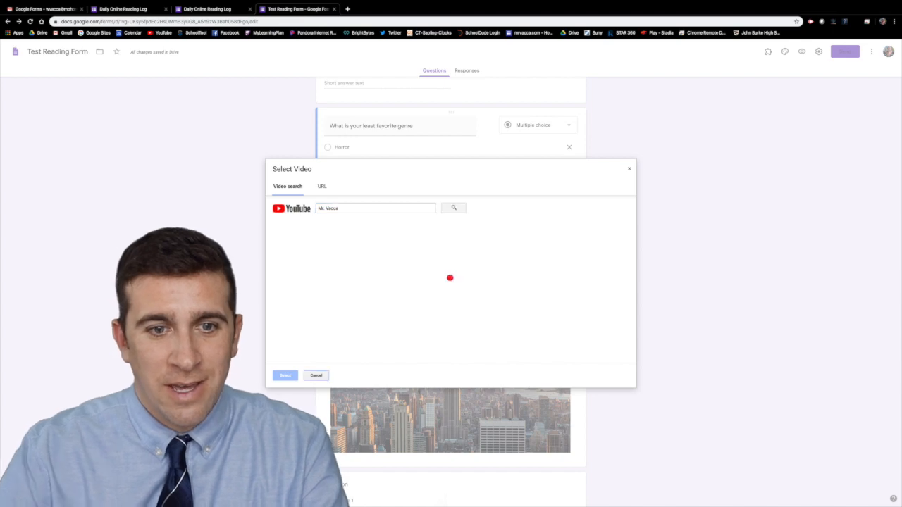
left_click(454, 207)
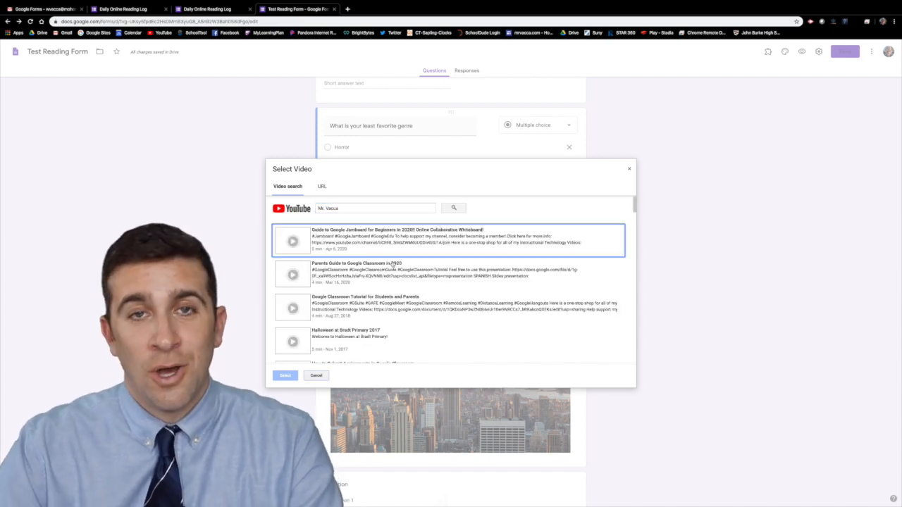
left_click(451, 240)
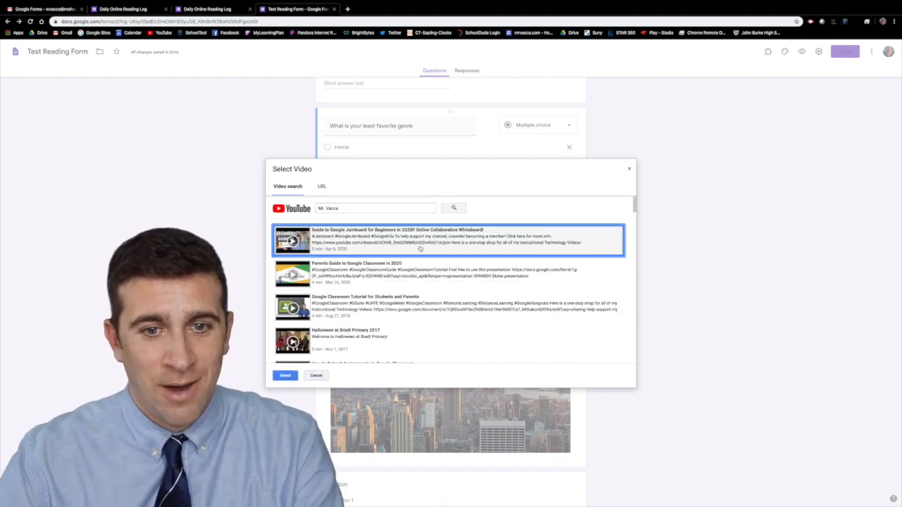
left_click(285, 375)
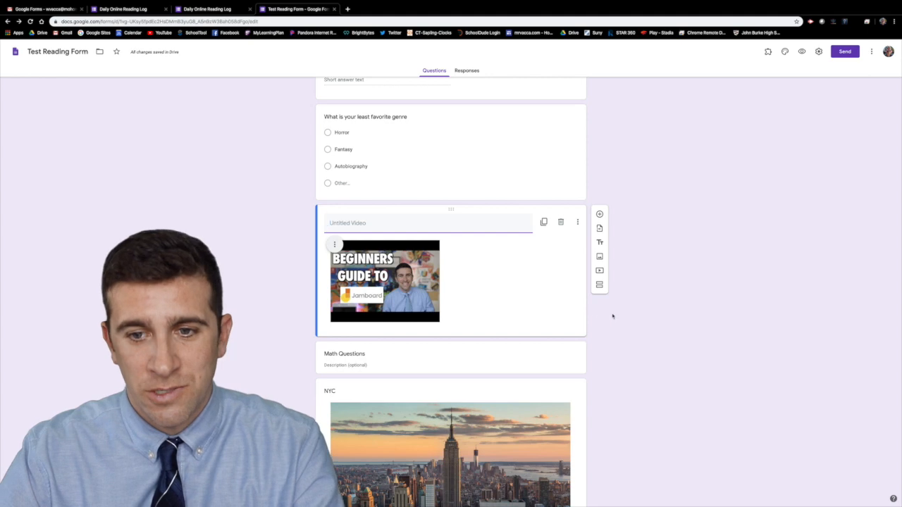
mouse_move(599, 285)
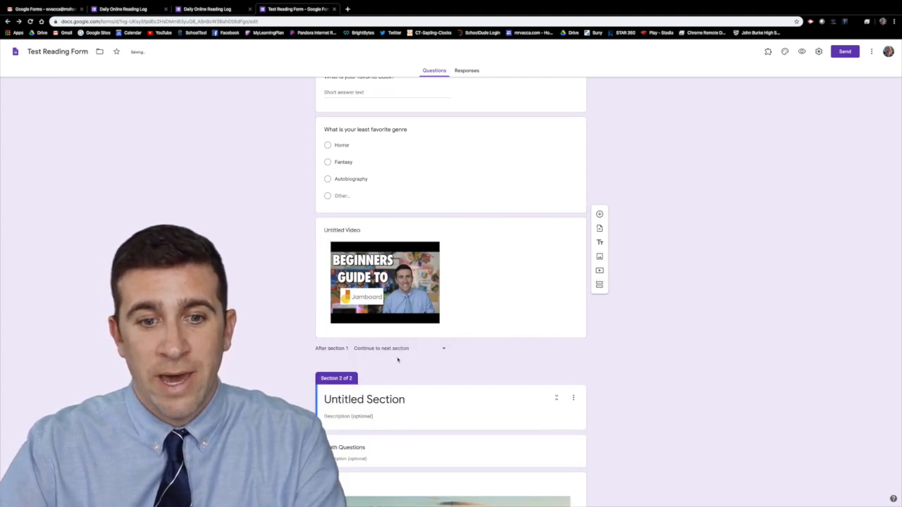
Step: Scroll down through the form to review the untitled second section containing Math Questions
scroll("down", 3)
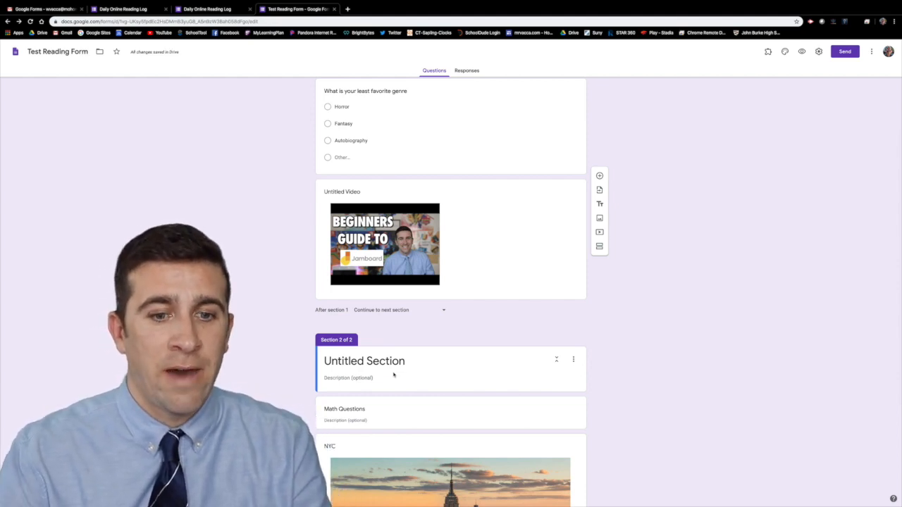
scroll("down", 3)
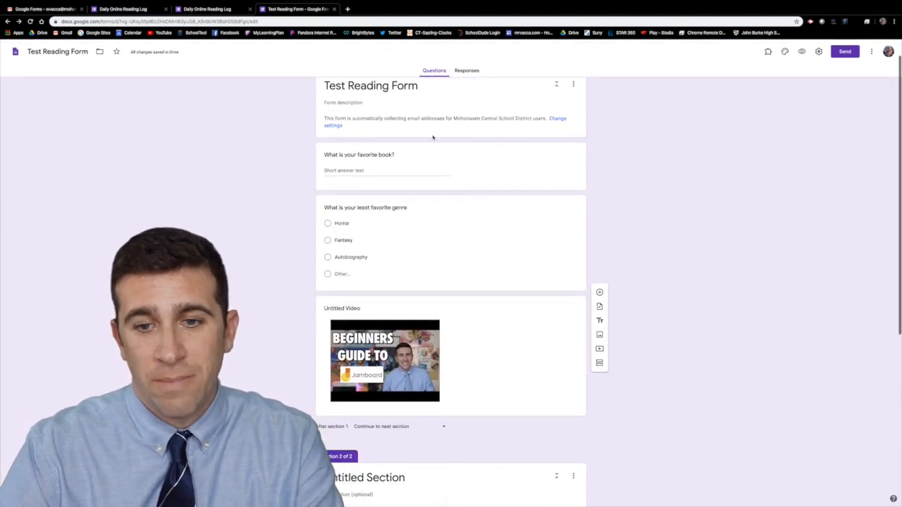
scroll("down", 3)
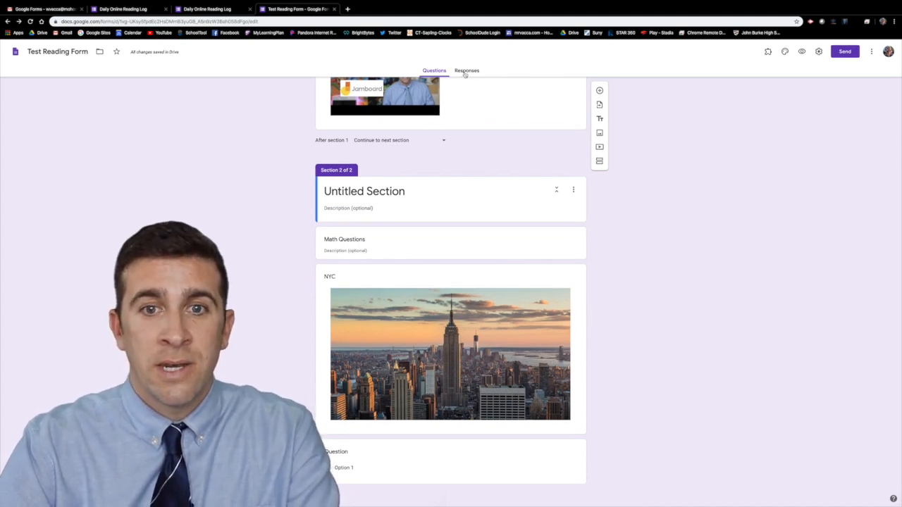
left_click(465, 70)
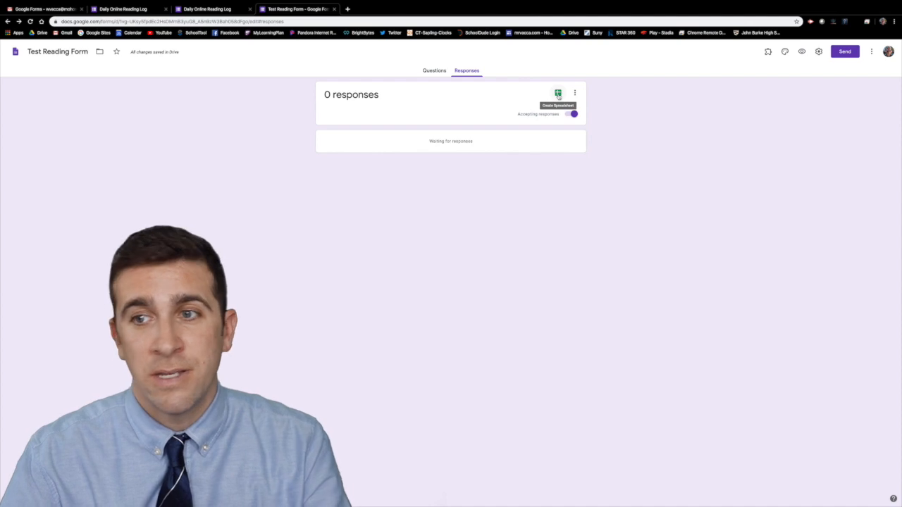
left_click(435, 71)
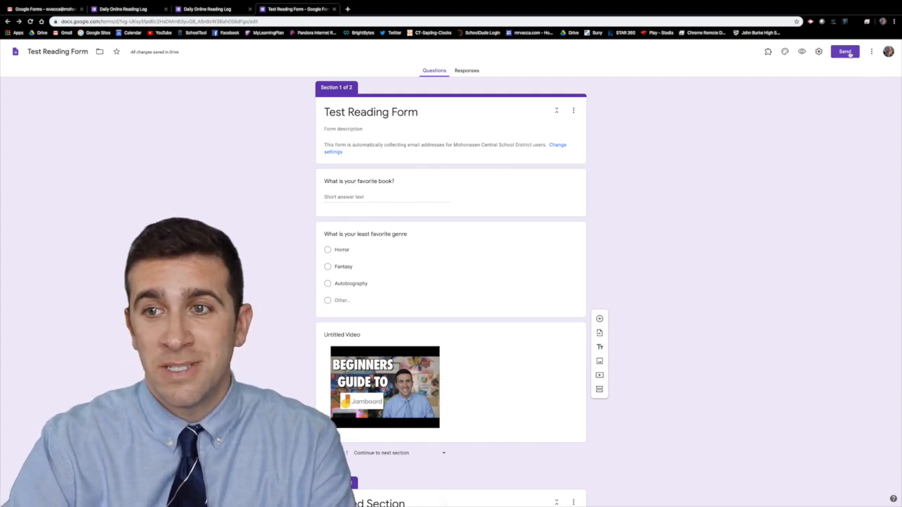
Step: Bring up the Send form dialog and switch to its shareable link option
left_click(846, 51)
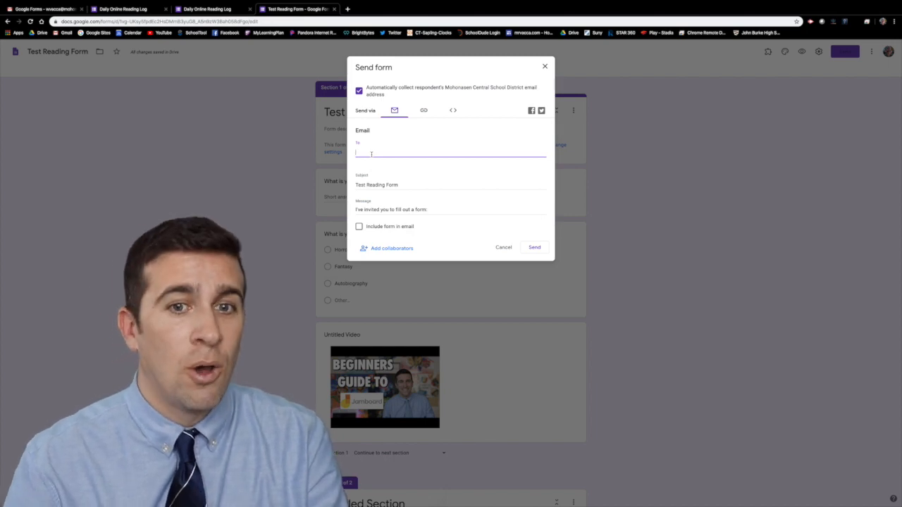
left_click(423, 110)
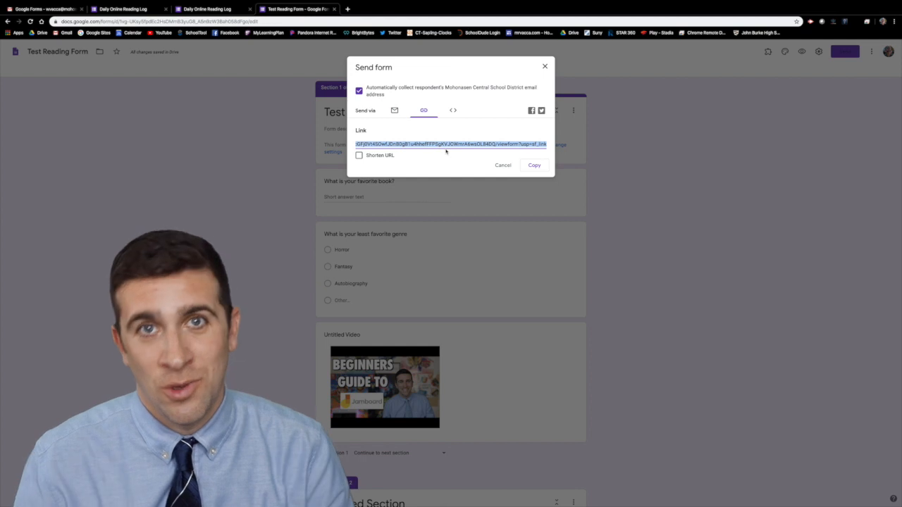
Step: Return the Send form dialog to the email option with subject 'Test Reading Form'
left_click(395, 110)
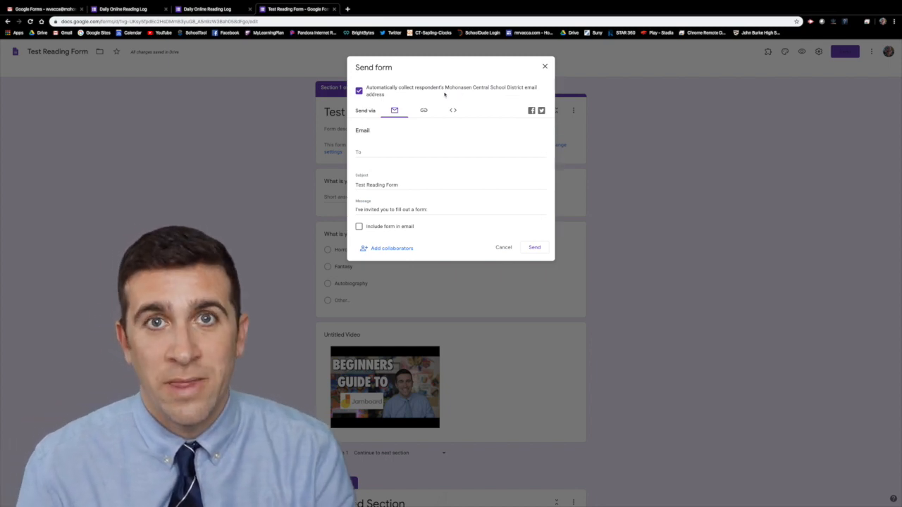
Step: Uncheck 'Automatically collect respondents' email addresses' and cancel out of the Send dialog
left_click(360, 91)
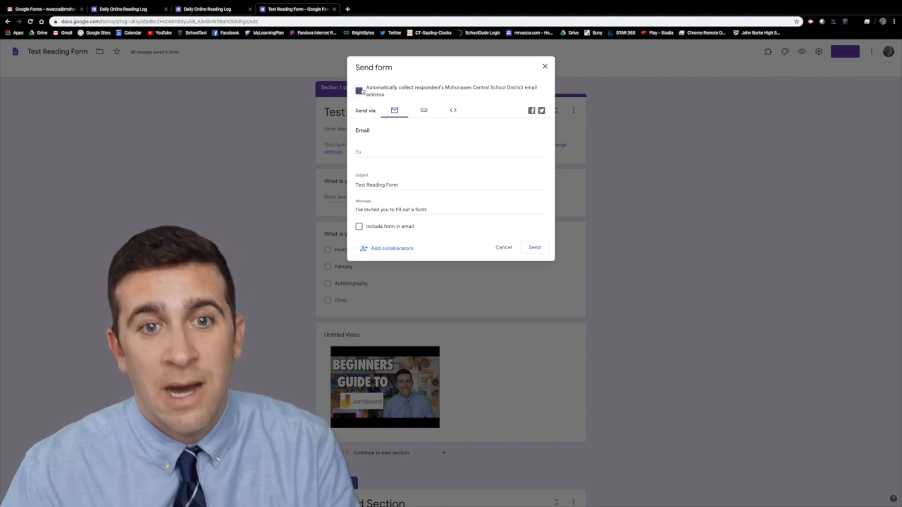
left_click(359, 90)
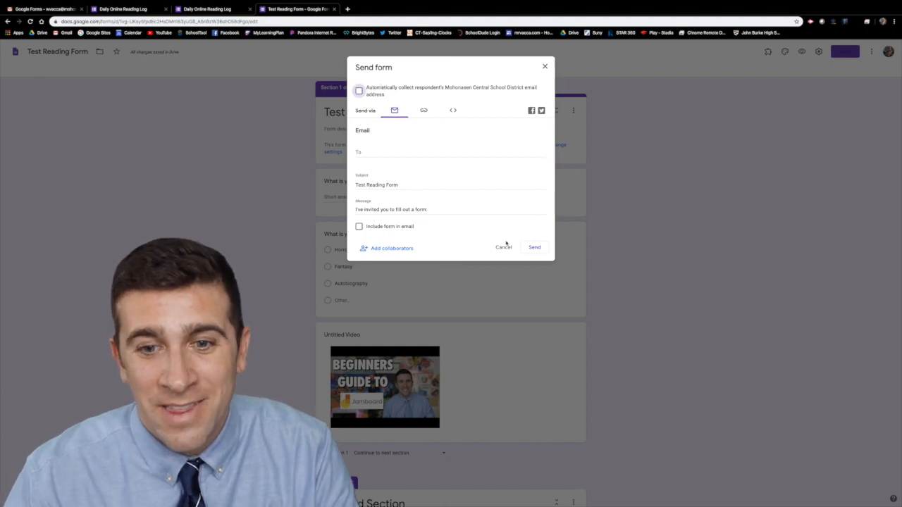
left_click(544, 66)
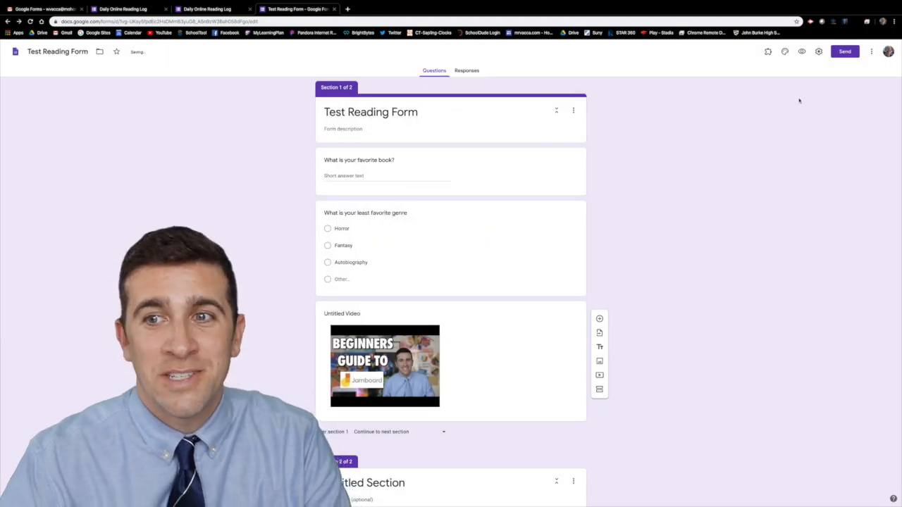